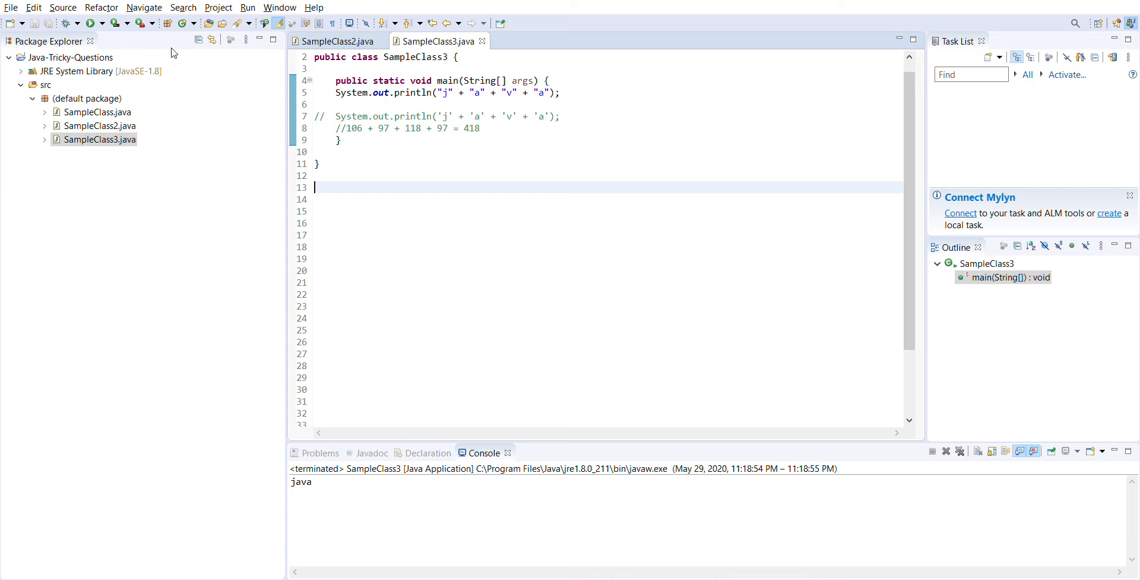
pyautogui.moveTo(438, 165)
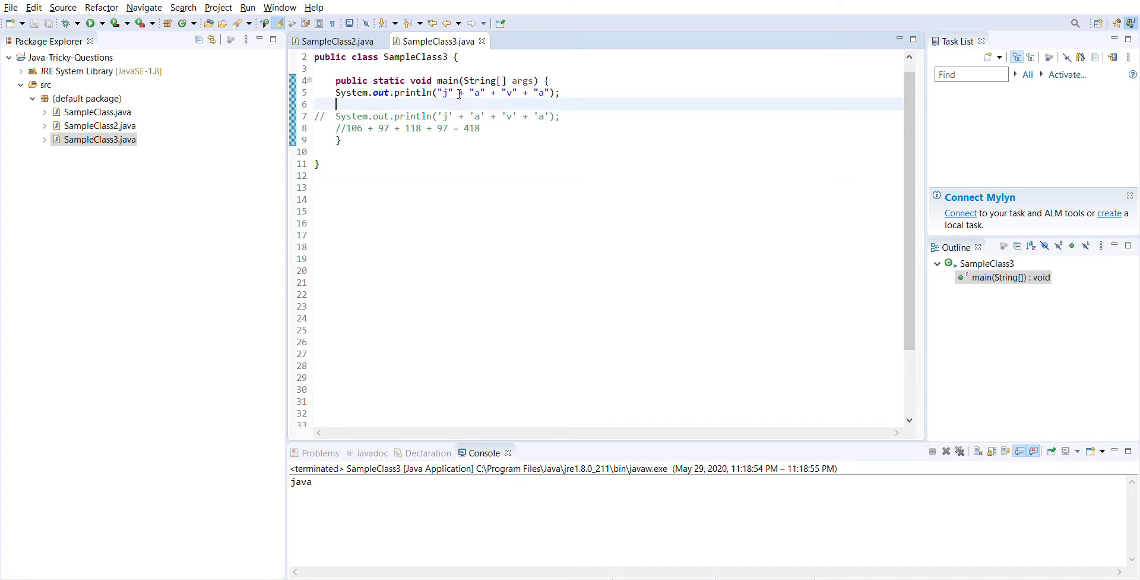
pyautogui.moveTo(333, 474)
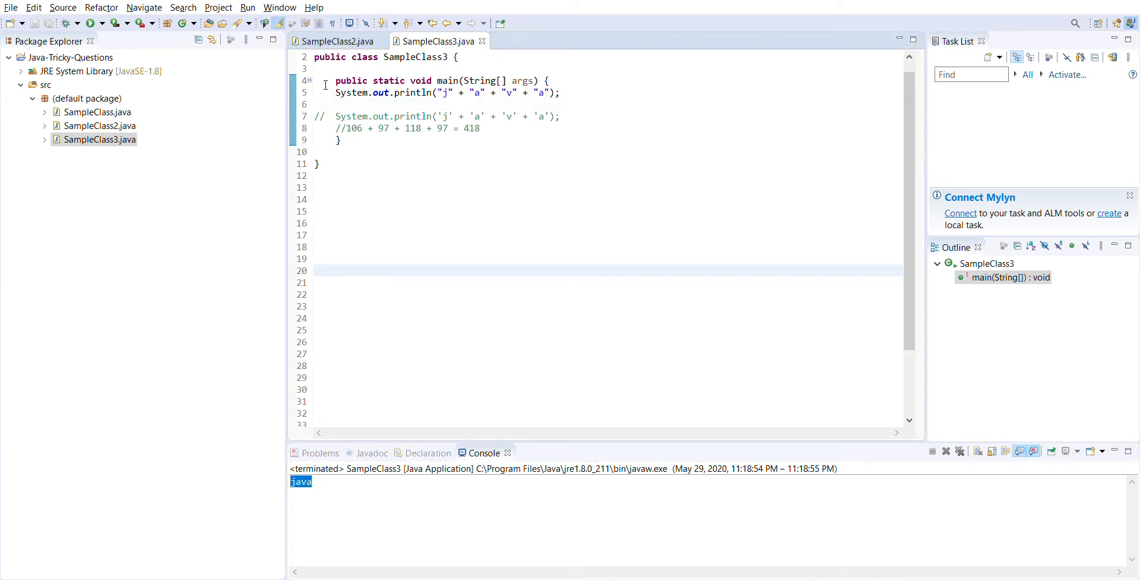
# Comment out the string-concatenation println and run SampleClass3 so the console prints 418.
pyautogui.click(447, 93)
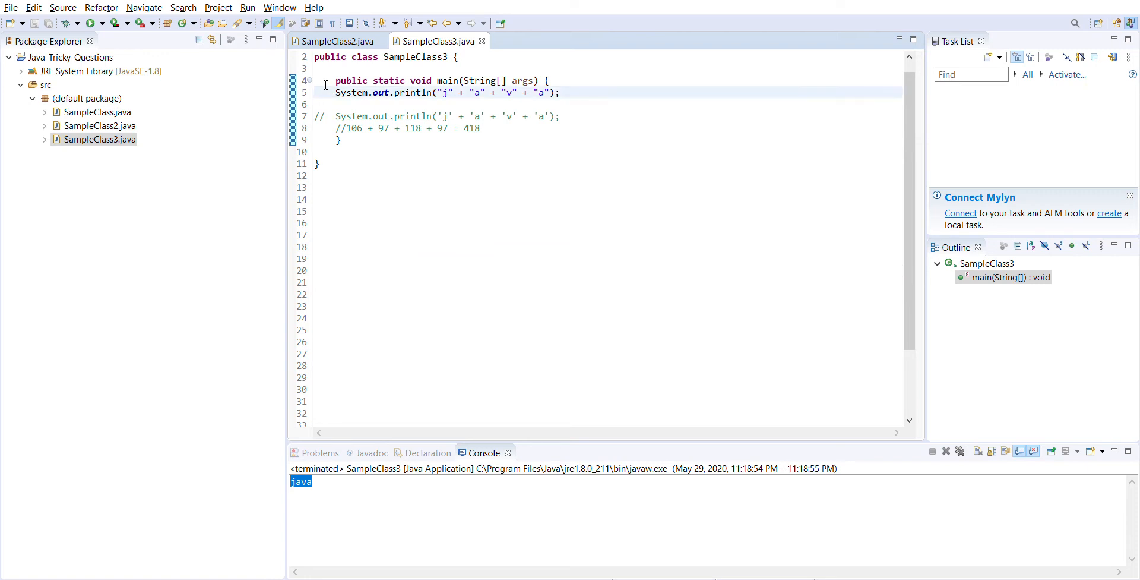
pyautogui.press('Ctrl+/')
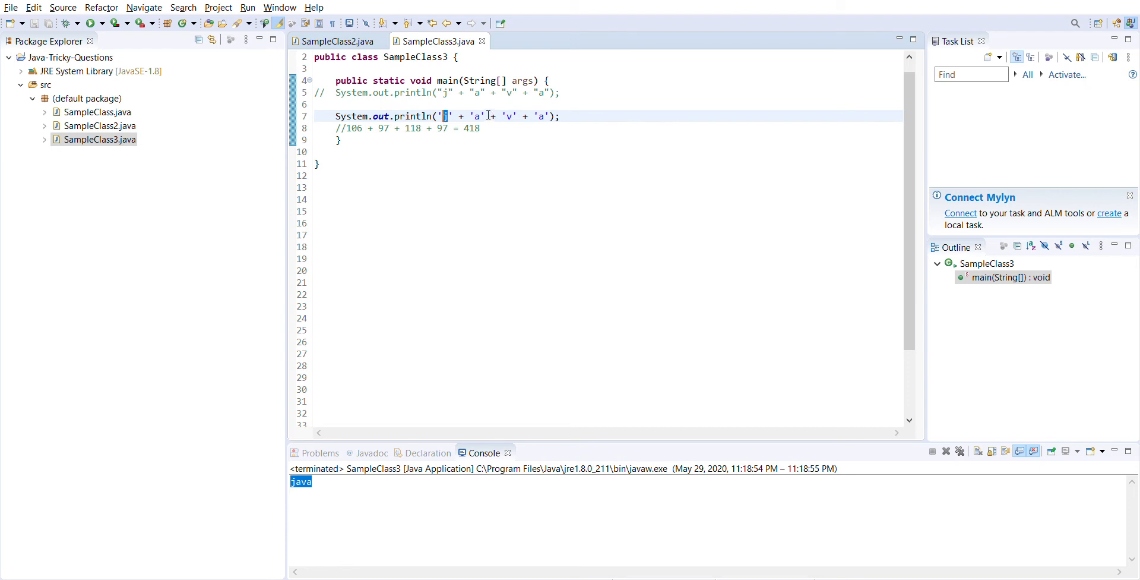
pyautogui.moveTo(534, 104)
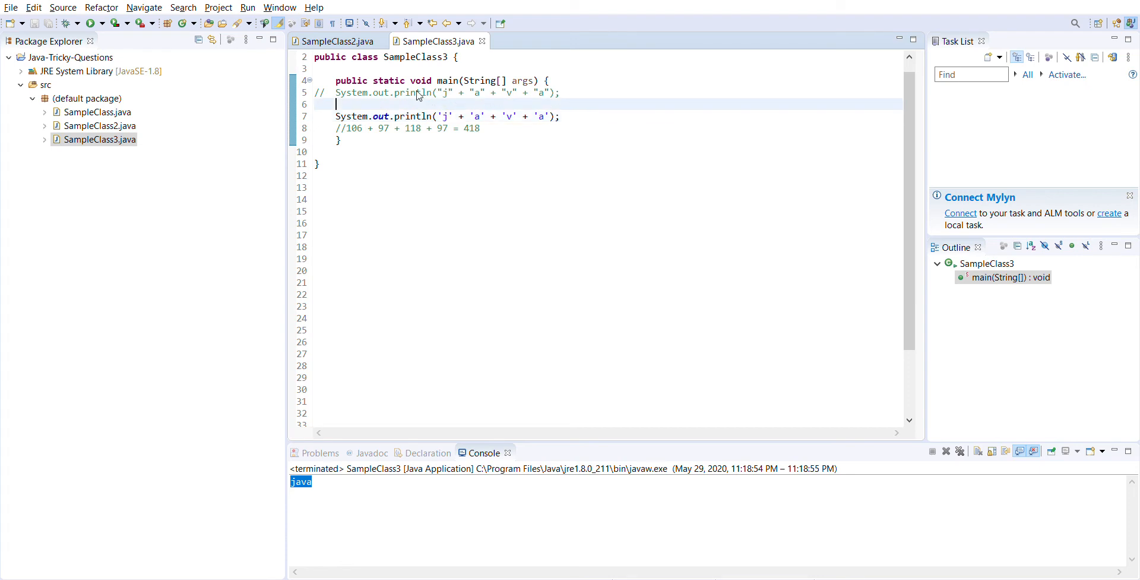
pyautogui.moveTo(486, 446)
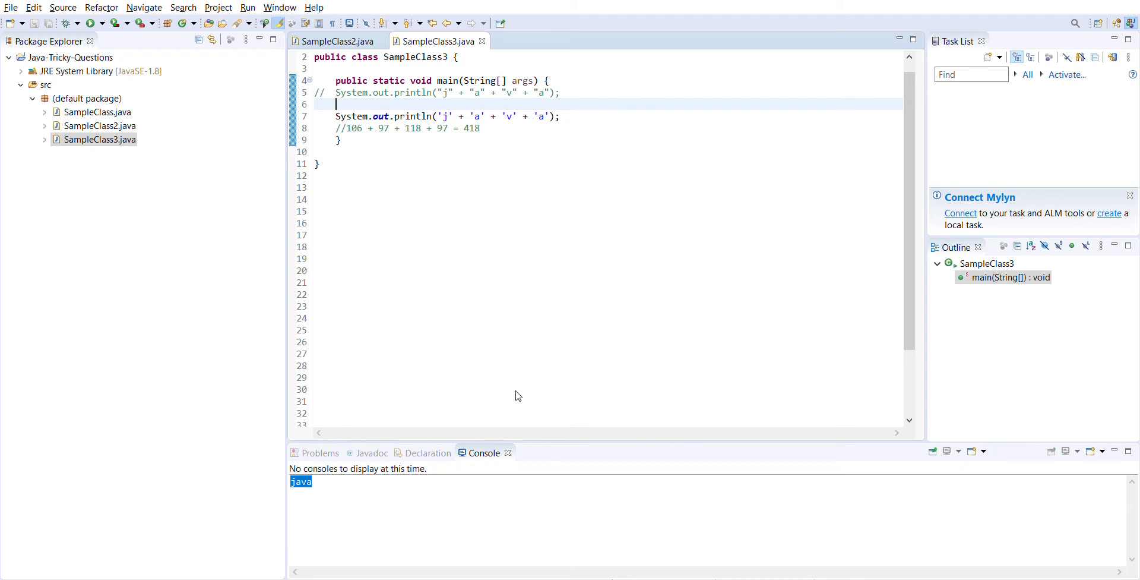
pyautogui.click(93, 23)
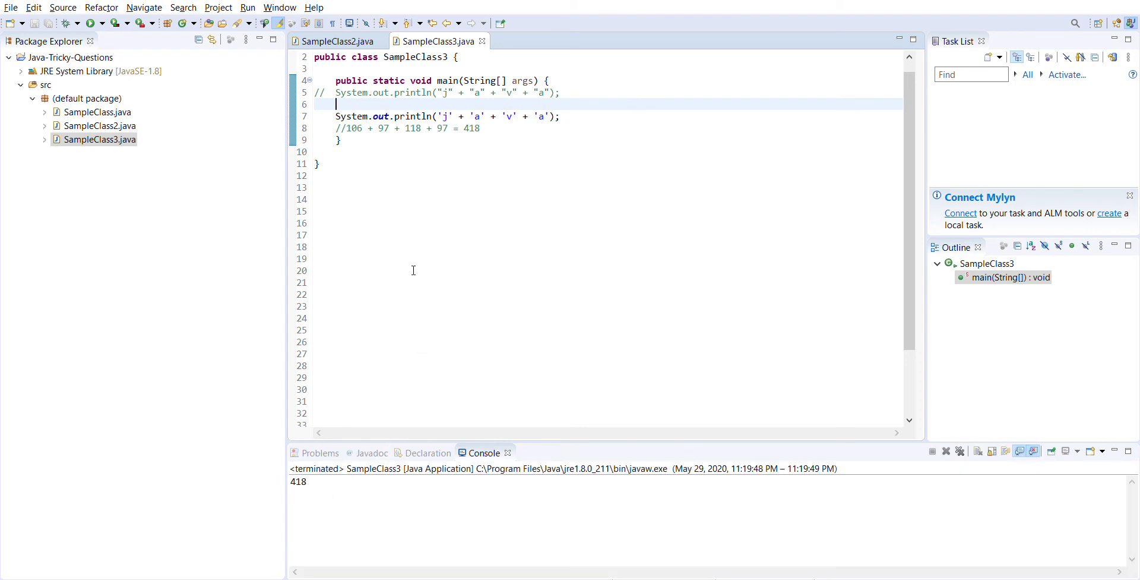